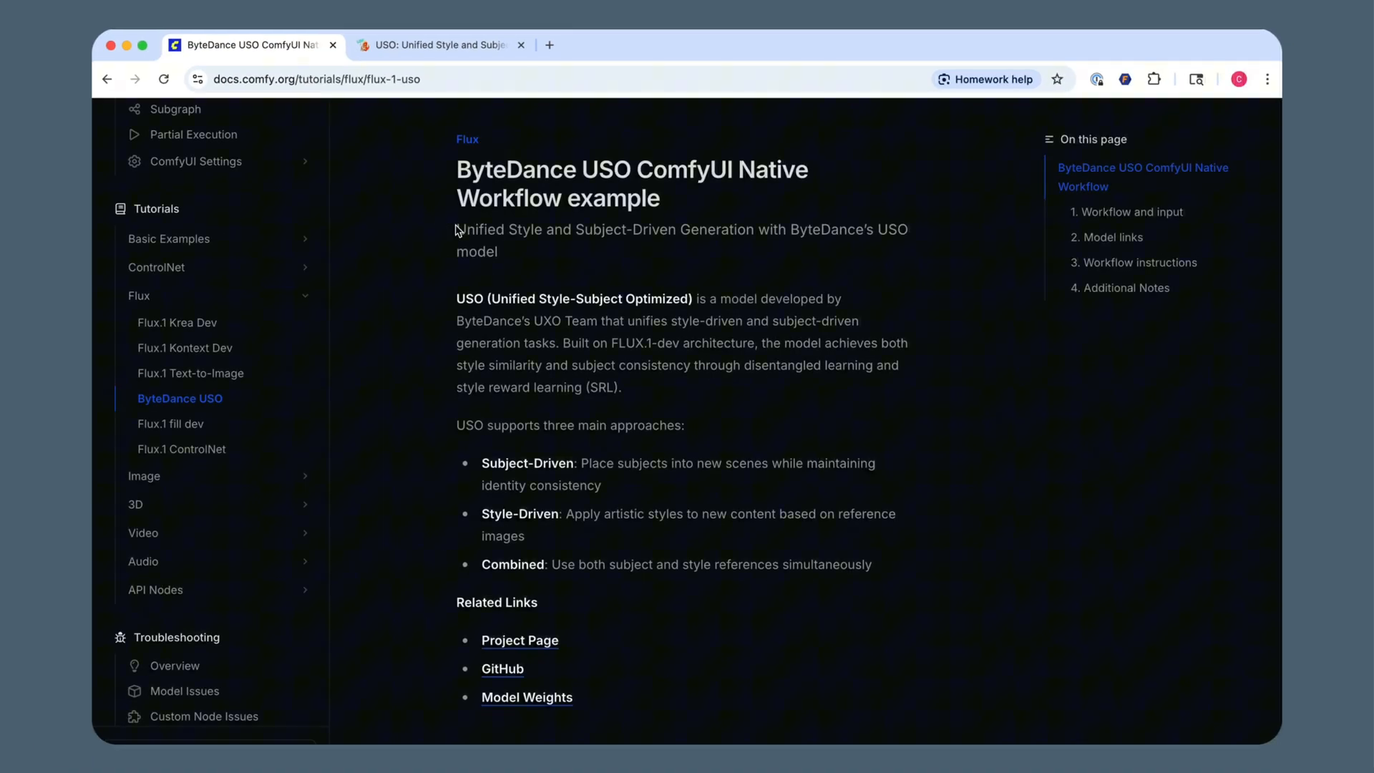
# Scroll the ByteDance USO tutorial down to the 'Workflow and input' download section.
pyautogui.scroll(-3)
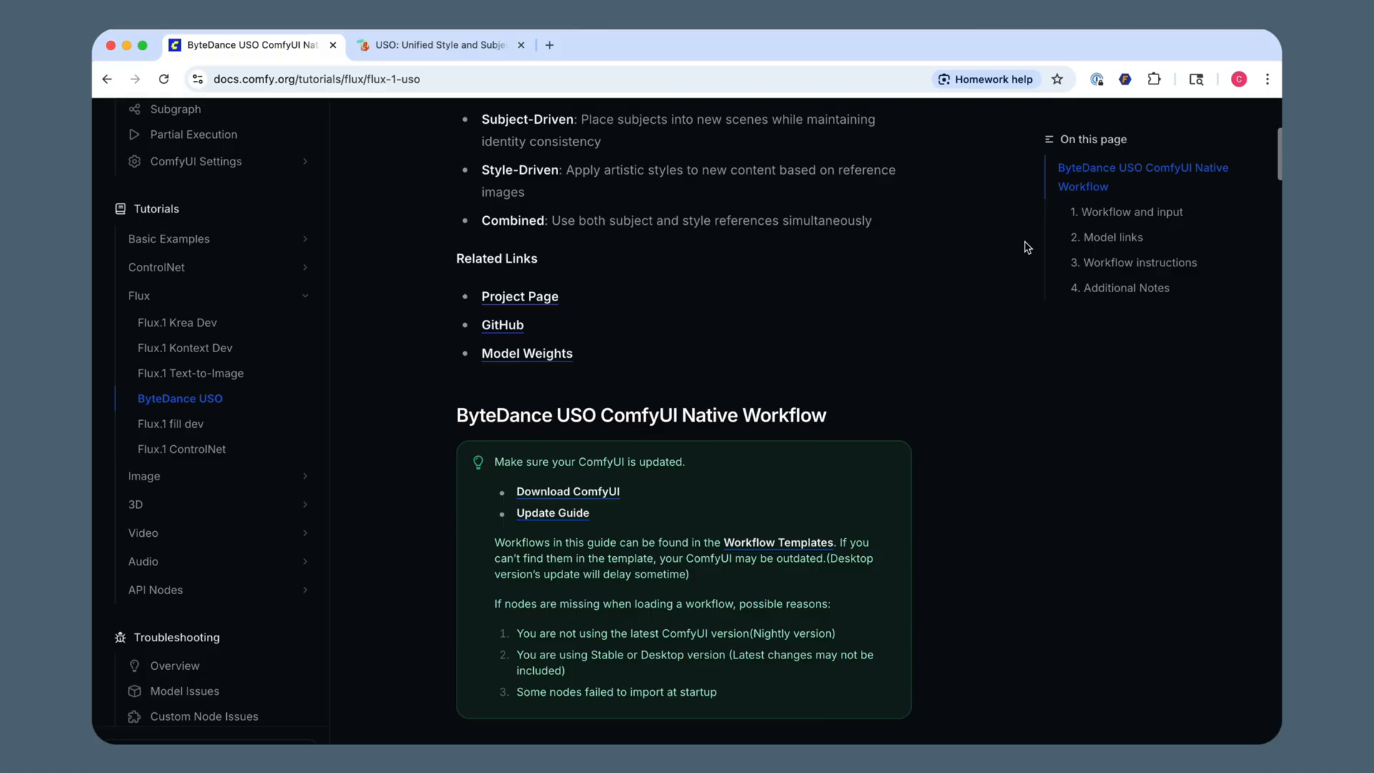
pyautogui.scroll(-3)
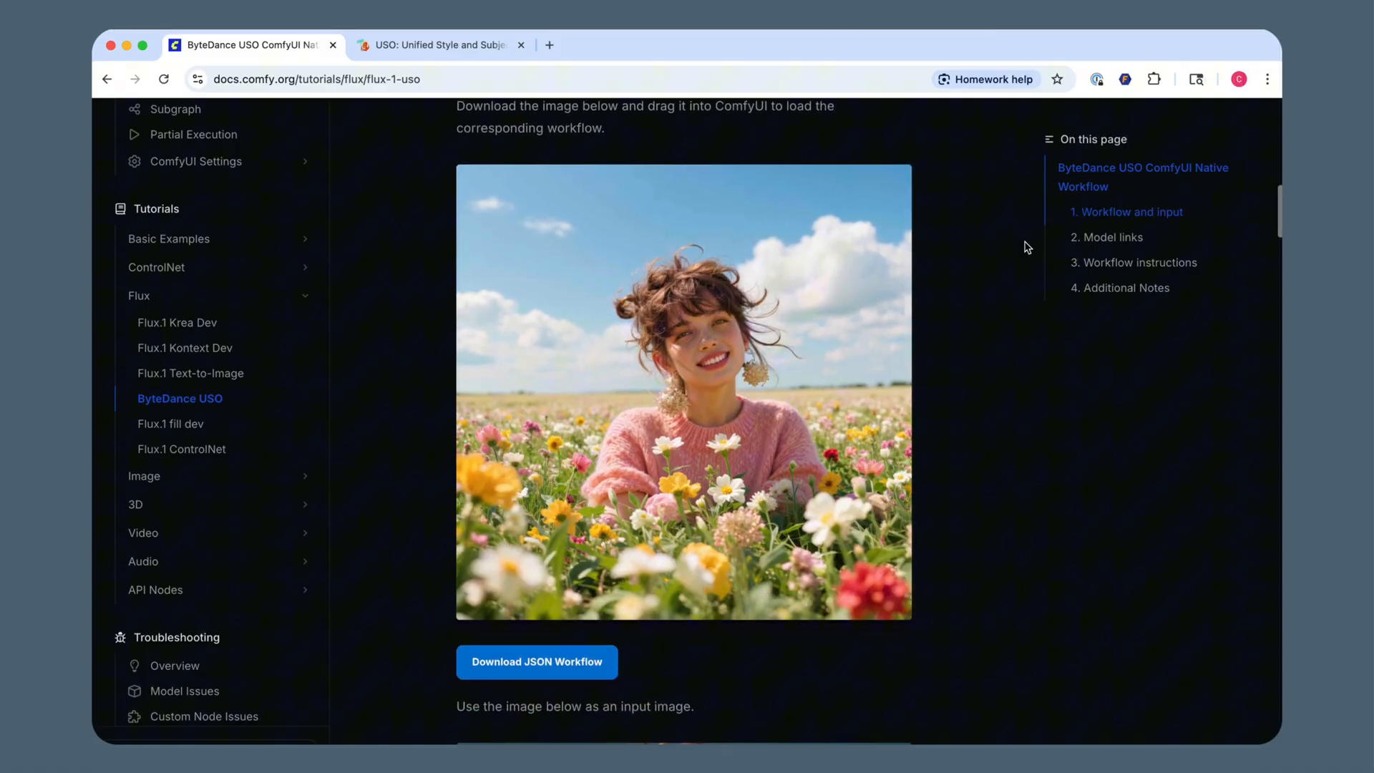
# Open the USO project page and scroll to Subject/Identity Driven Generation examples.
pyautogui.click(435, 44)
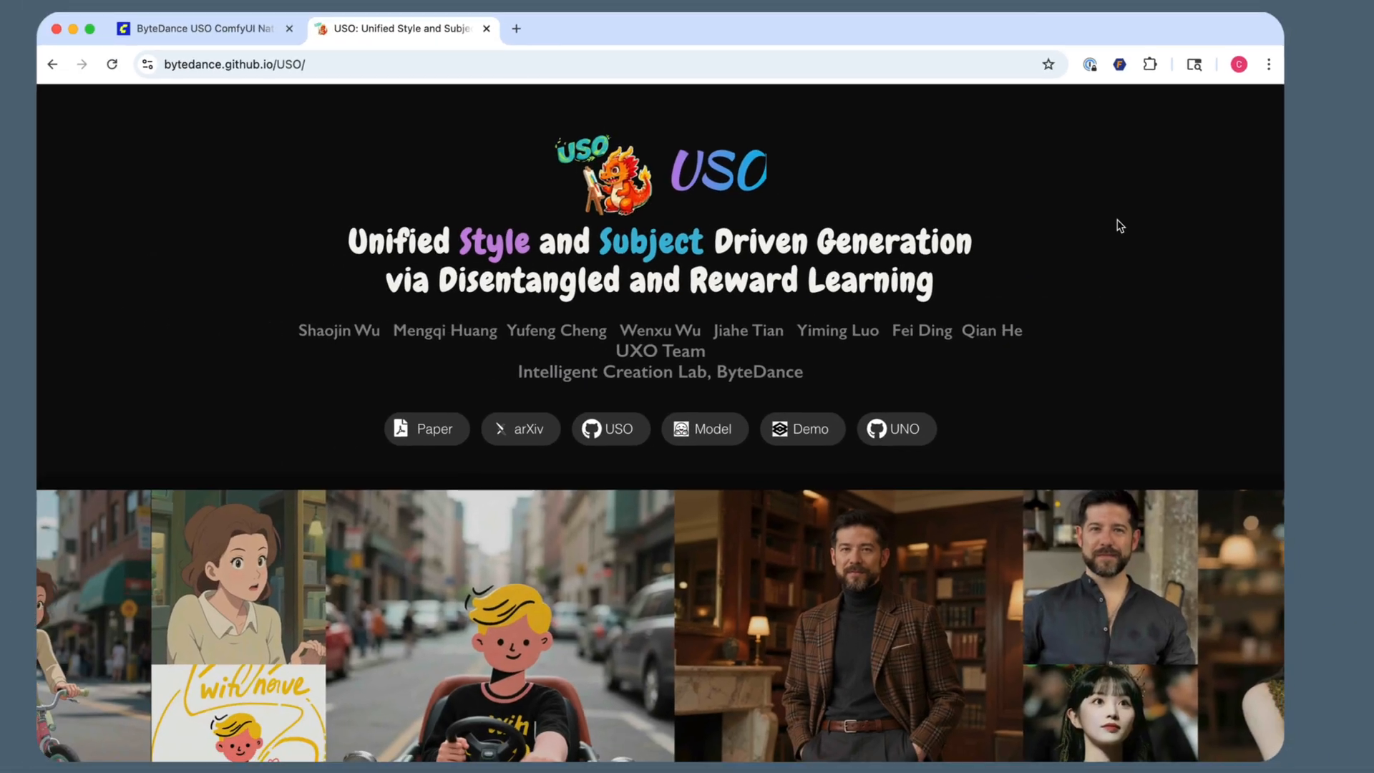
pyautogui.scroll(-3)
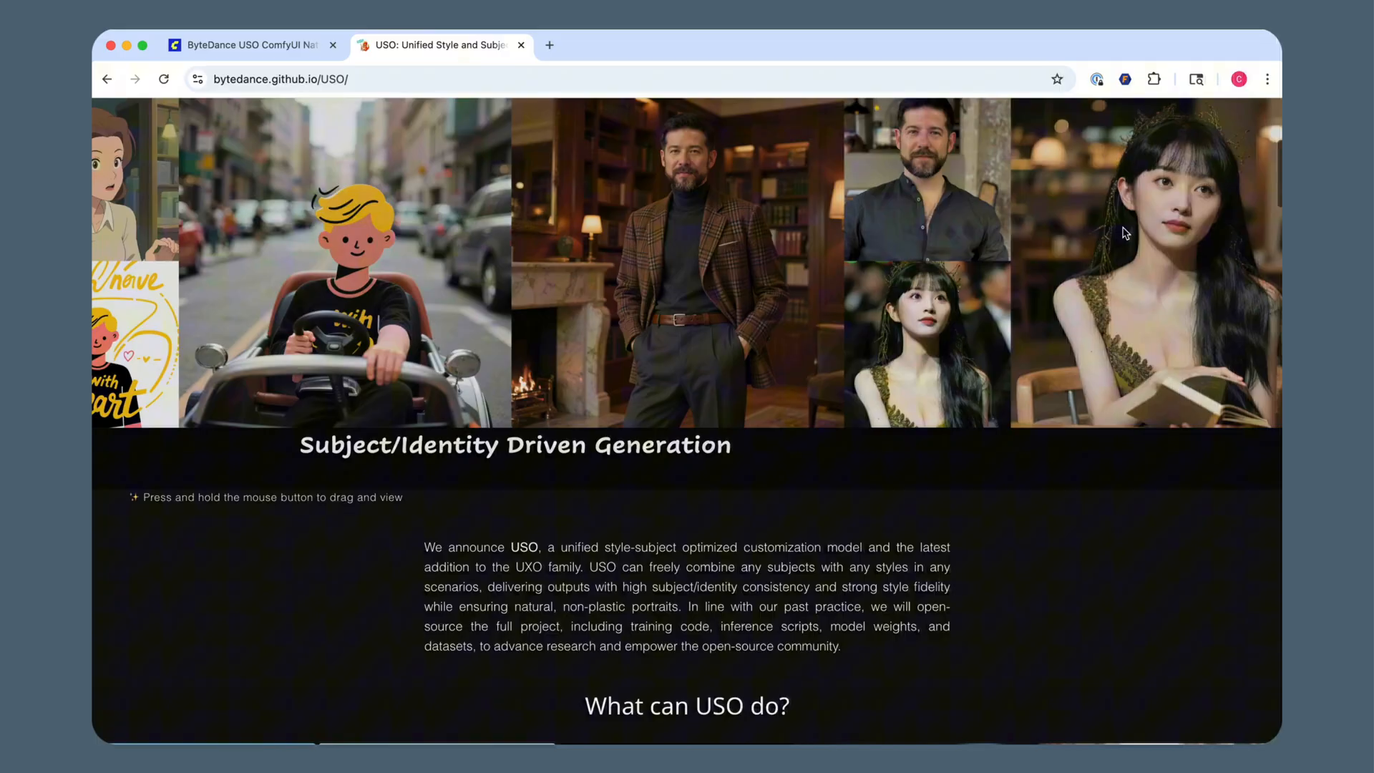
pyautogui.scroll(-3)
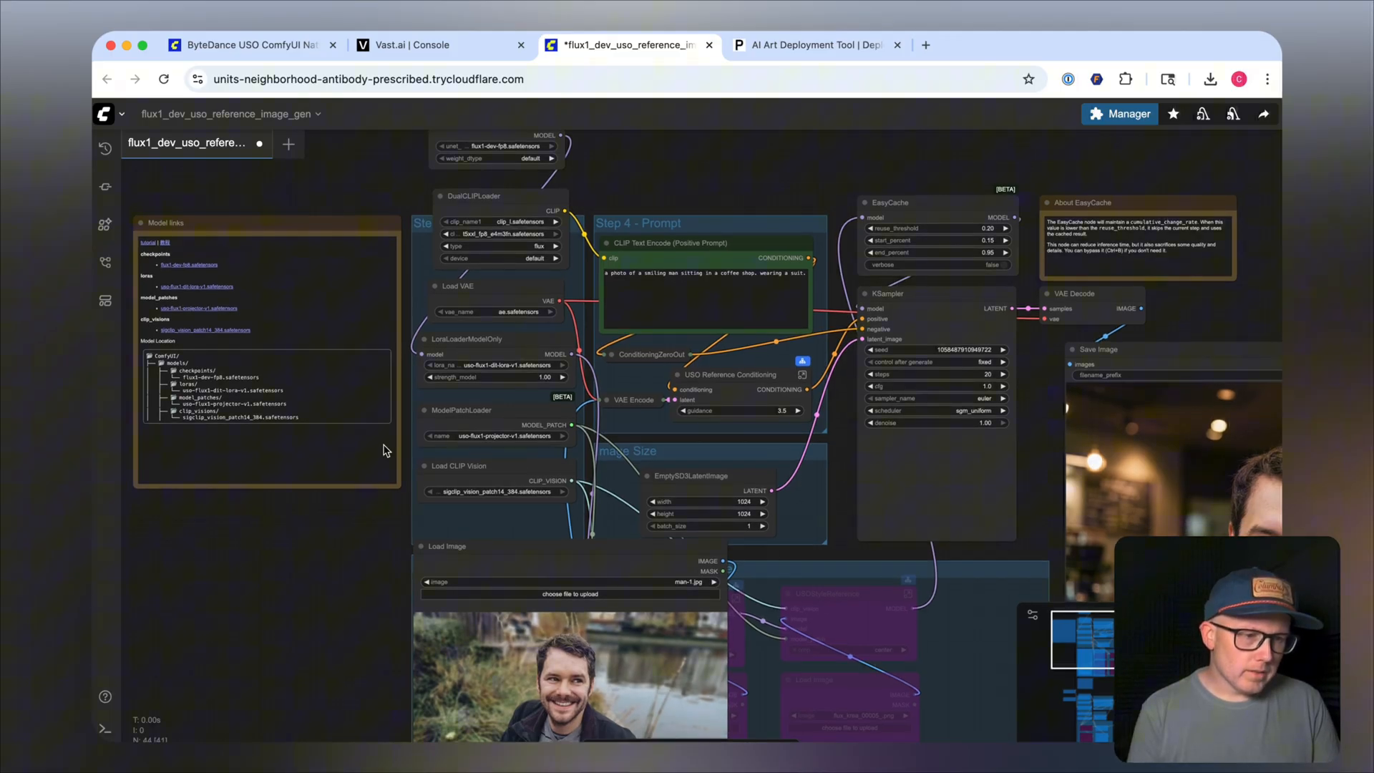
pyautogui.moveTo(514, 281)
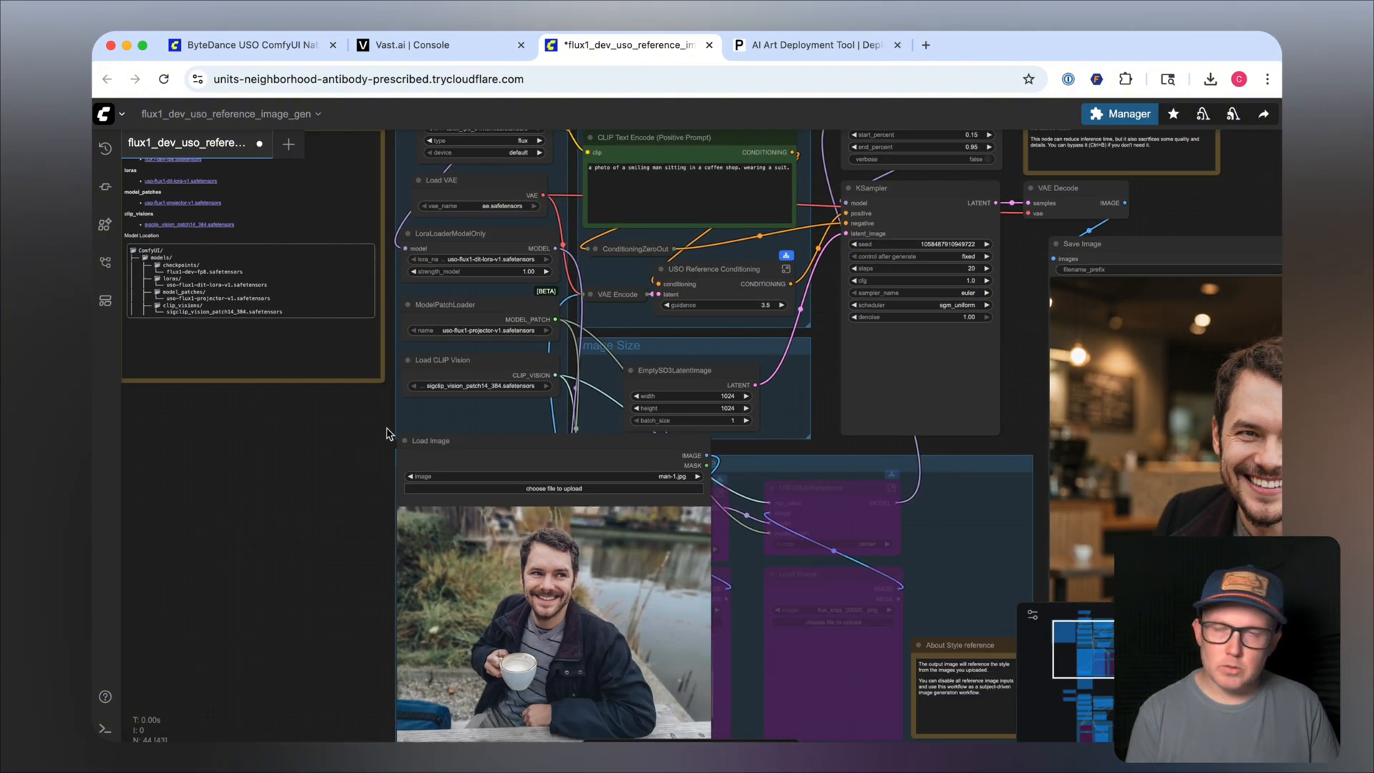
pyautogui.moveTo(383, 327)
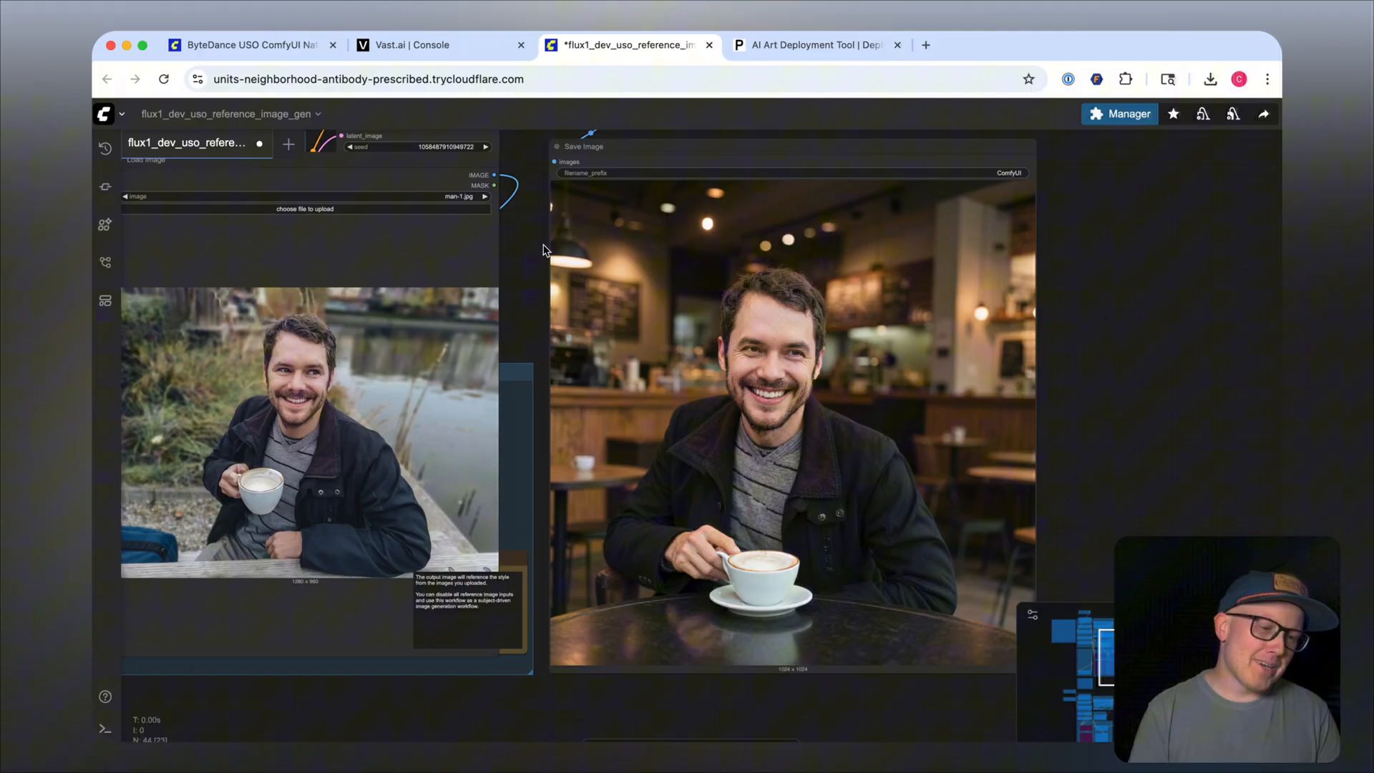
pyautogui.moveTo(529, 254)
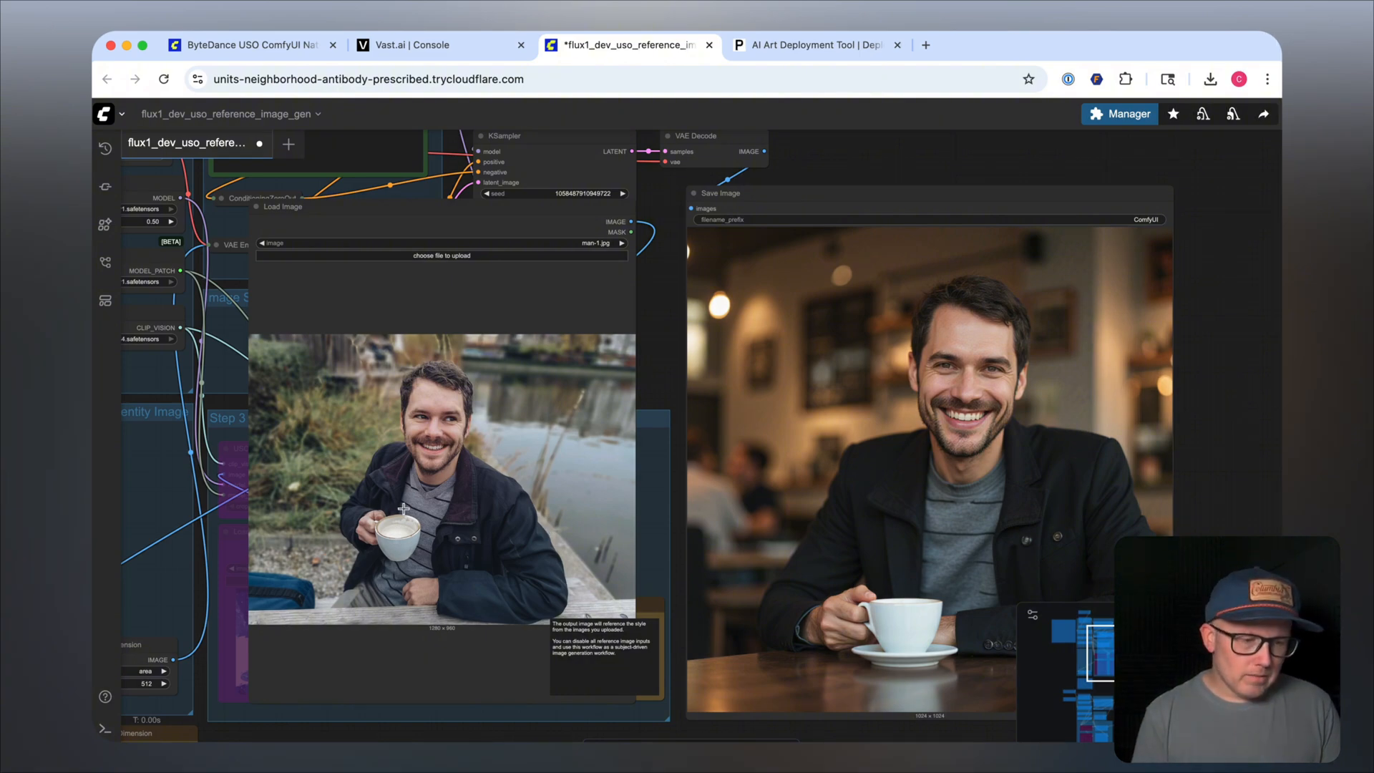
pyautogui.moveTo(676, 323)
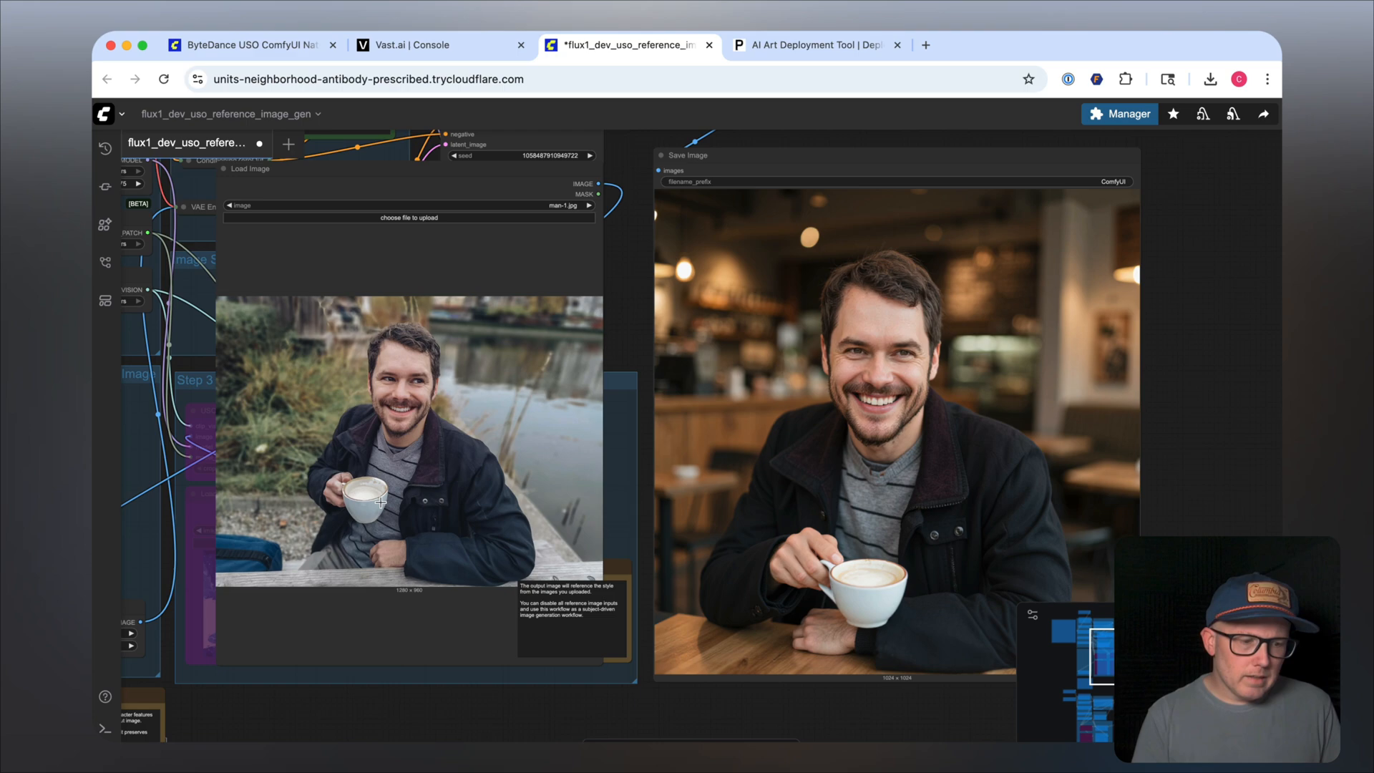
pyautogui.moveTo(422, 387)
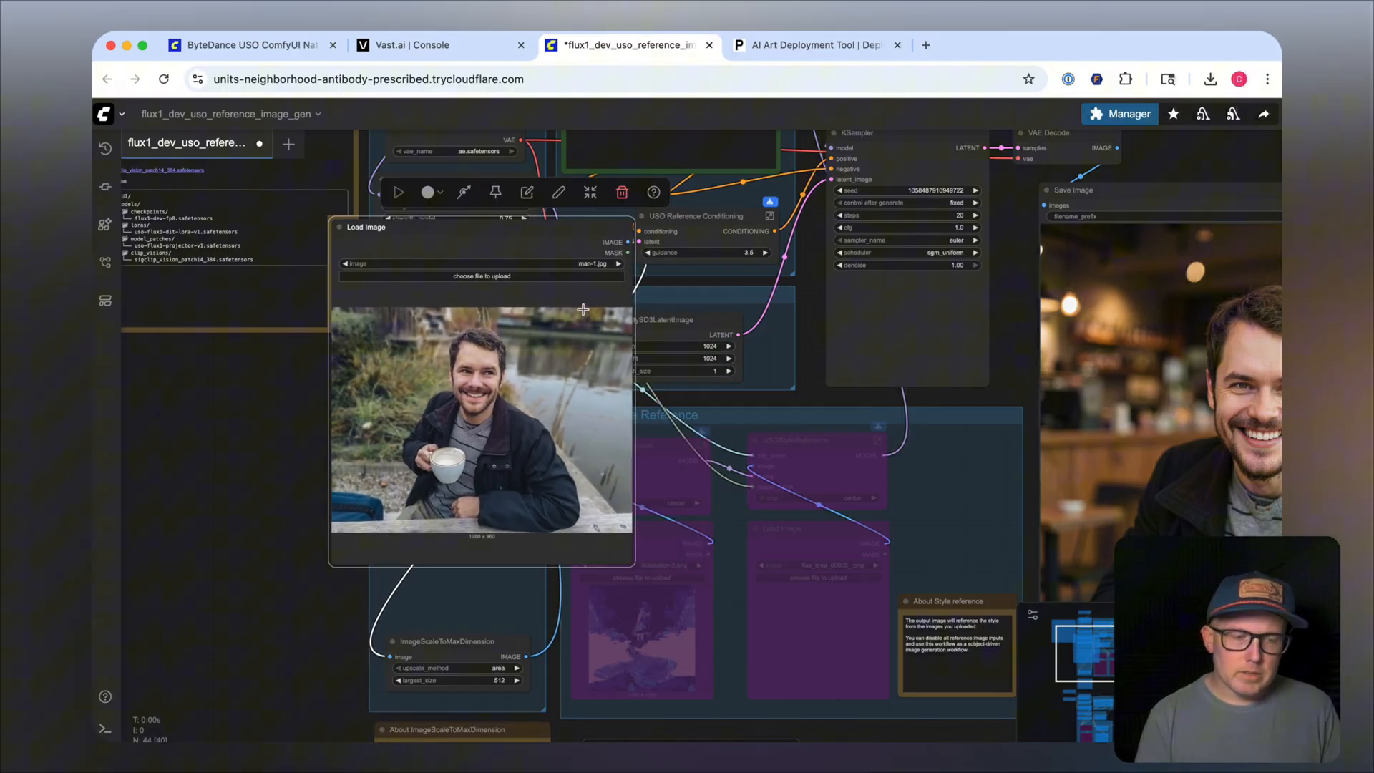
# Move the Load Image node and select woman-1.jpg as the reference photo.
pyautogui.moveTo(366, 226); pyautogui.dragTo(324, 360)
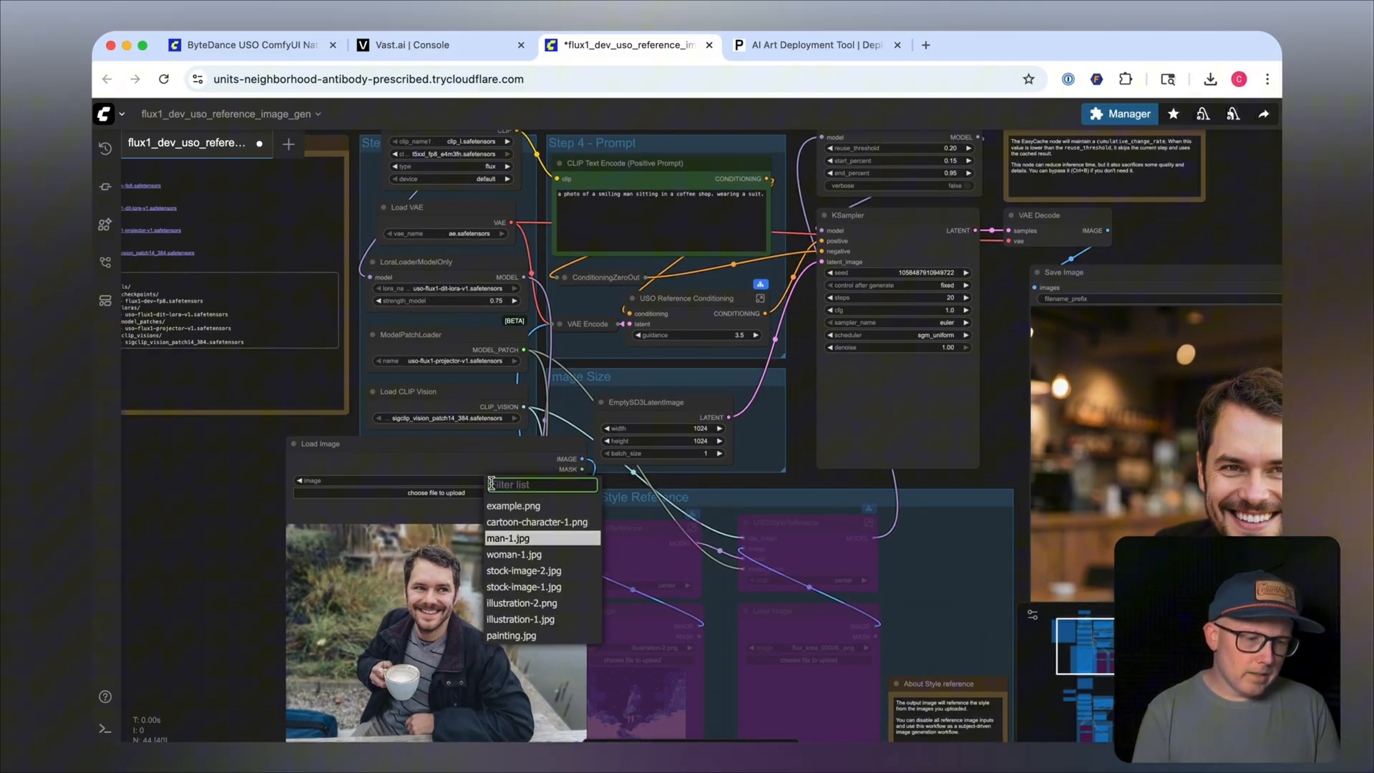
pyautogui.click(515, 554)
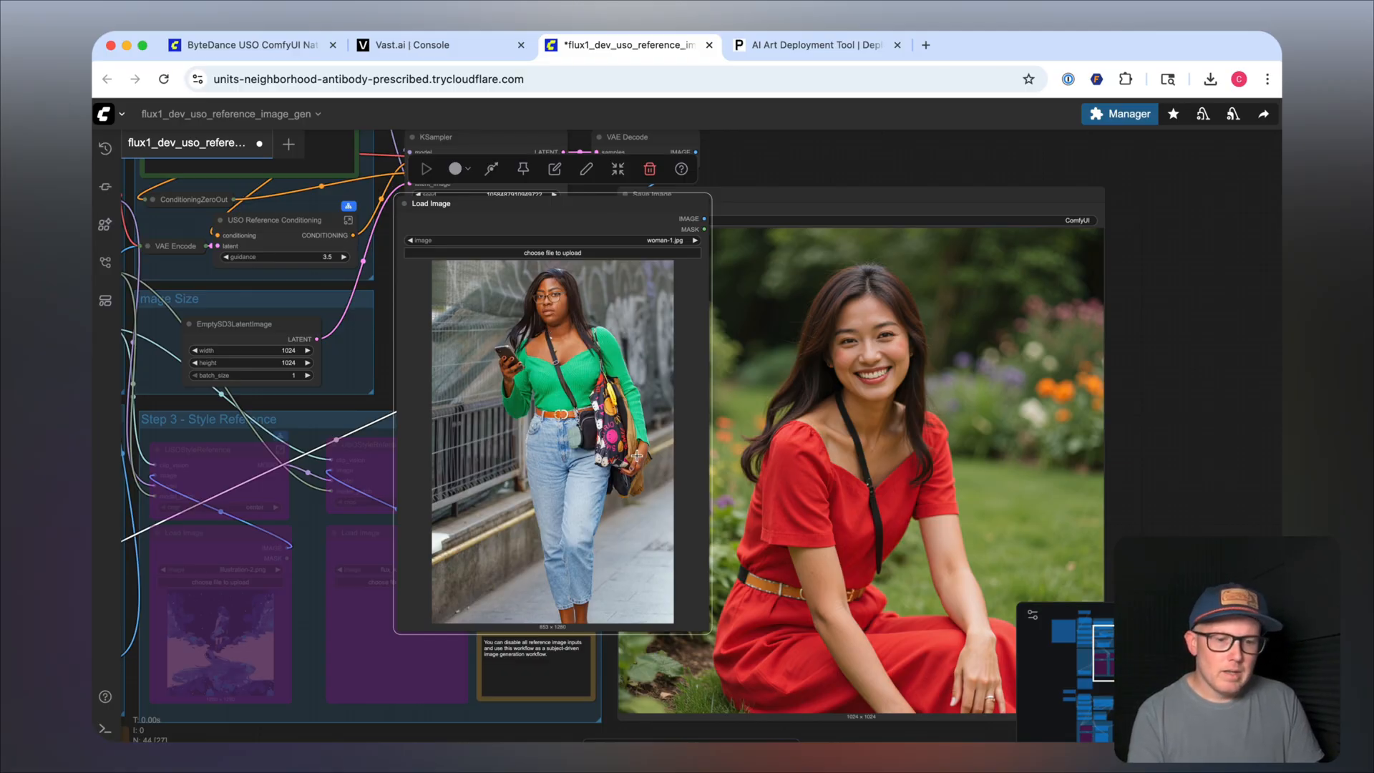
pyautogui.moveTo(683, 379)
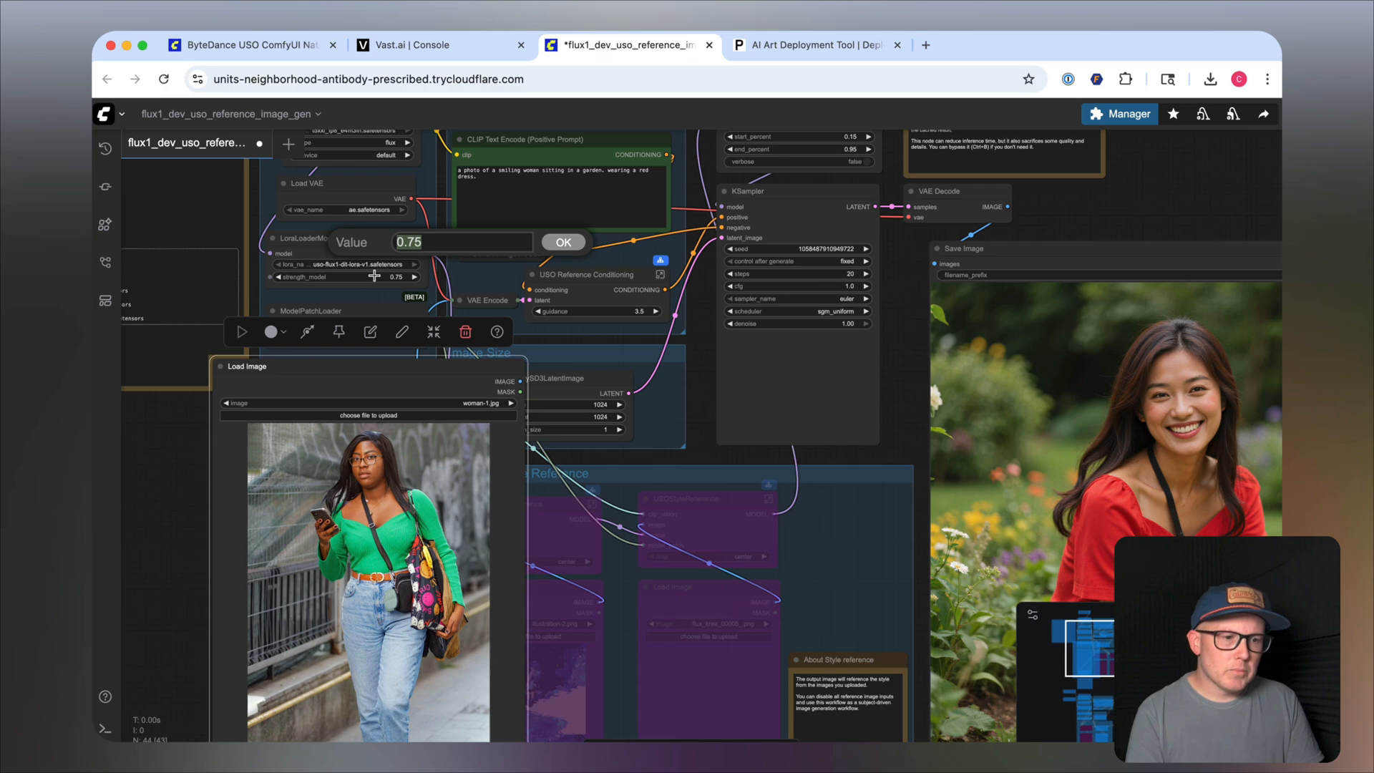
# Confirm LoraLoaderModelOnly strength_model at 1.00 and open illustration-2 full-size.
pyautogui.click(563, 242)
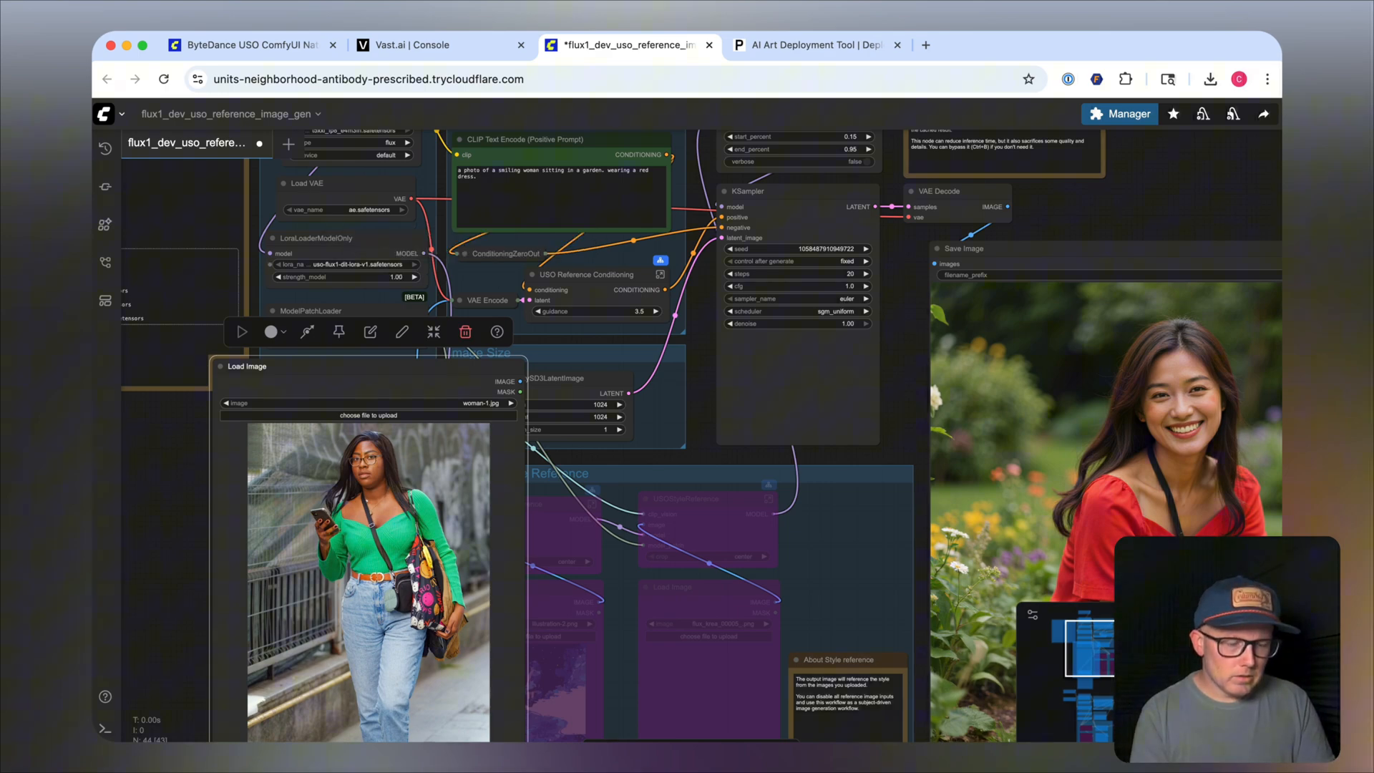
pyautogui.click(242, 331)
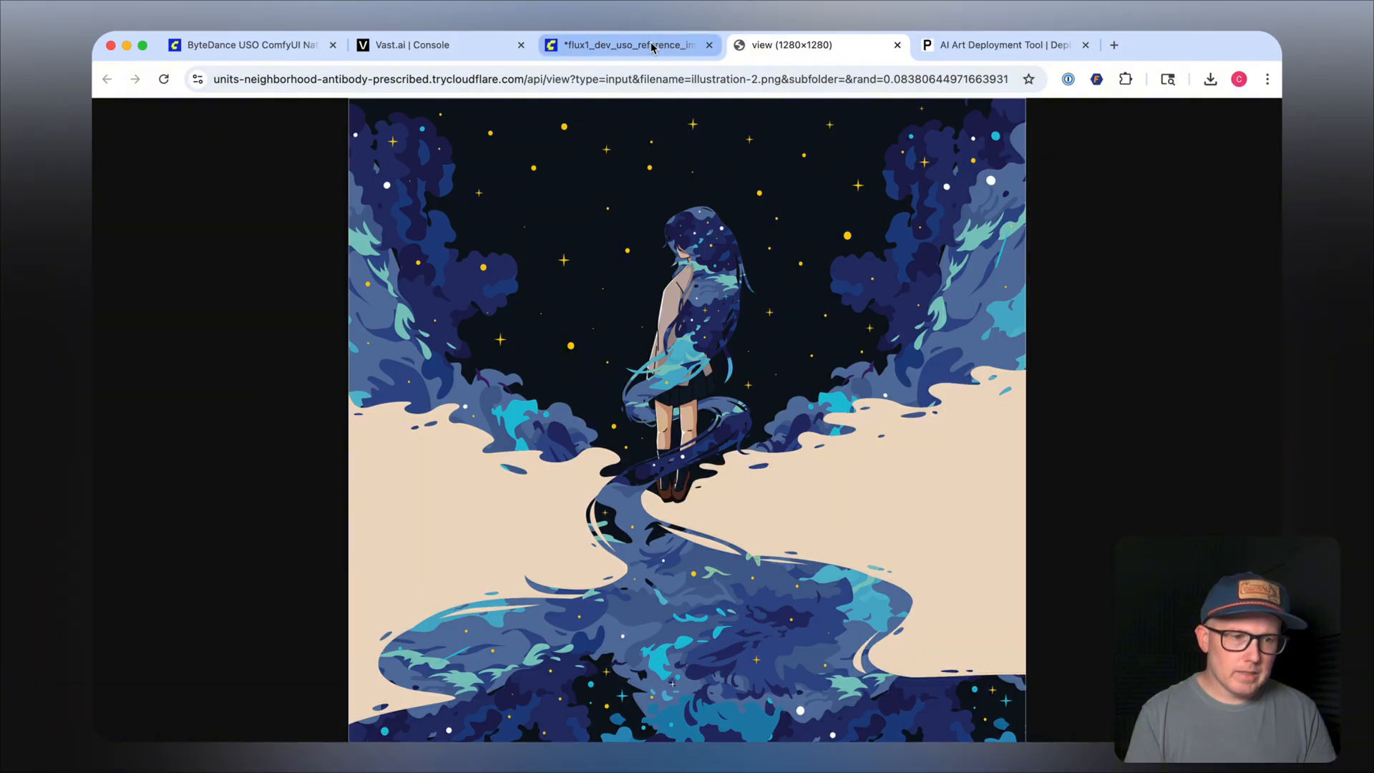
# Leave the image preview and go back to the ComfyUI workflow tab.
pyautogui.click(624, 44)
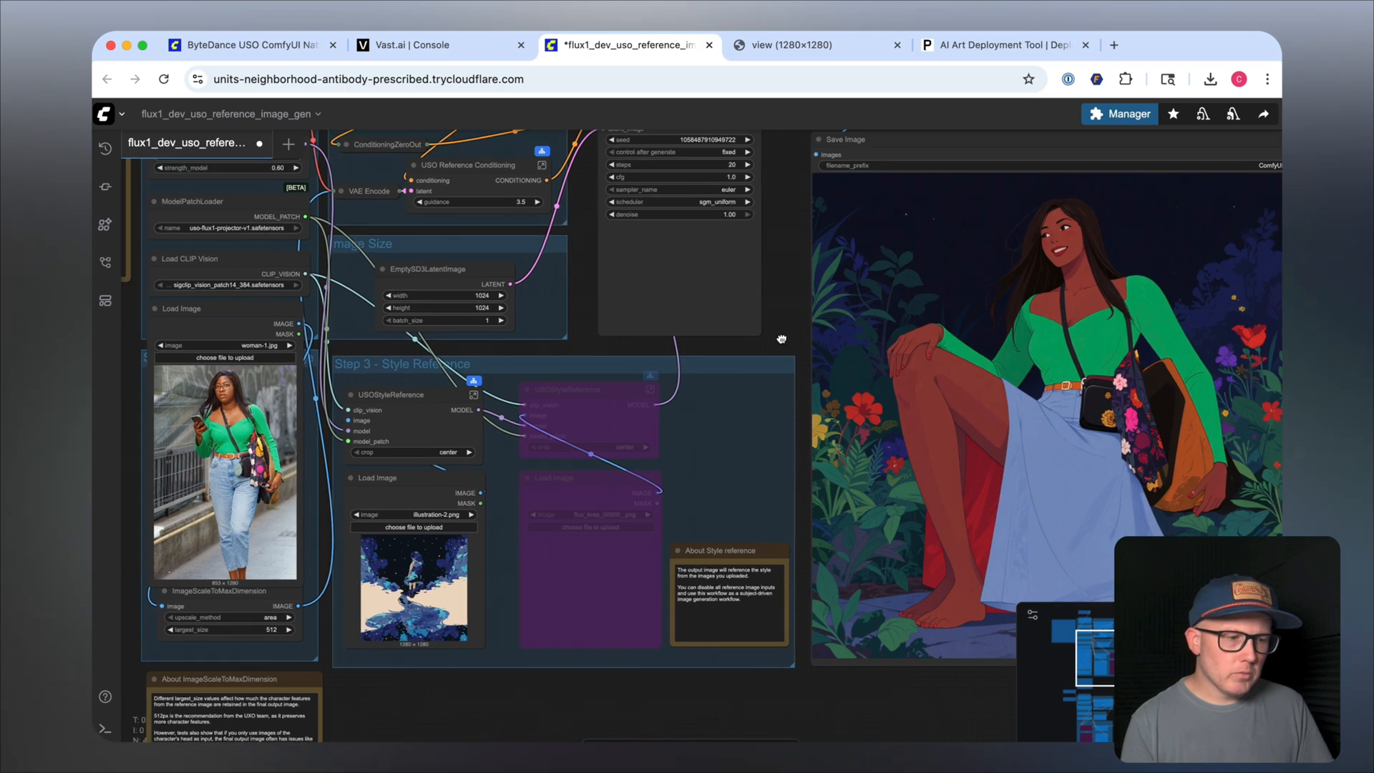
# Pick a different uploaded image in the subject Load Image dropdown.
pyautogui.click(224, 345)
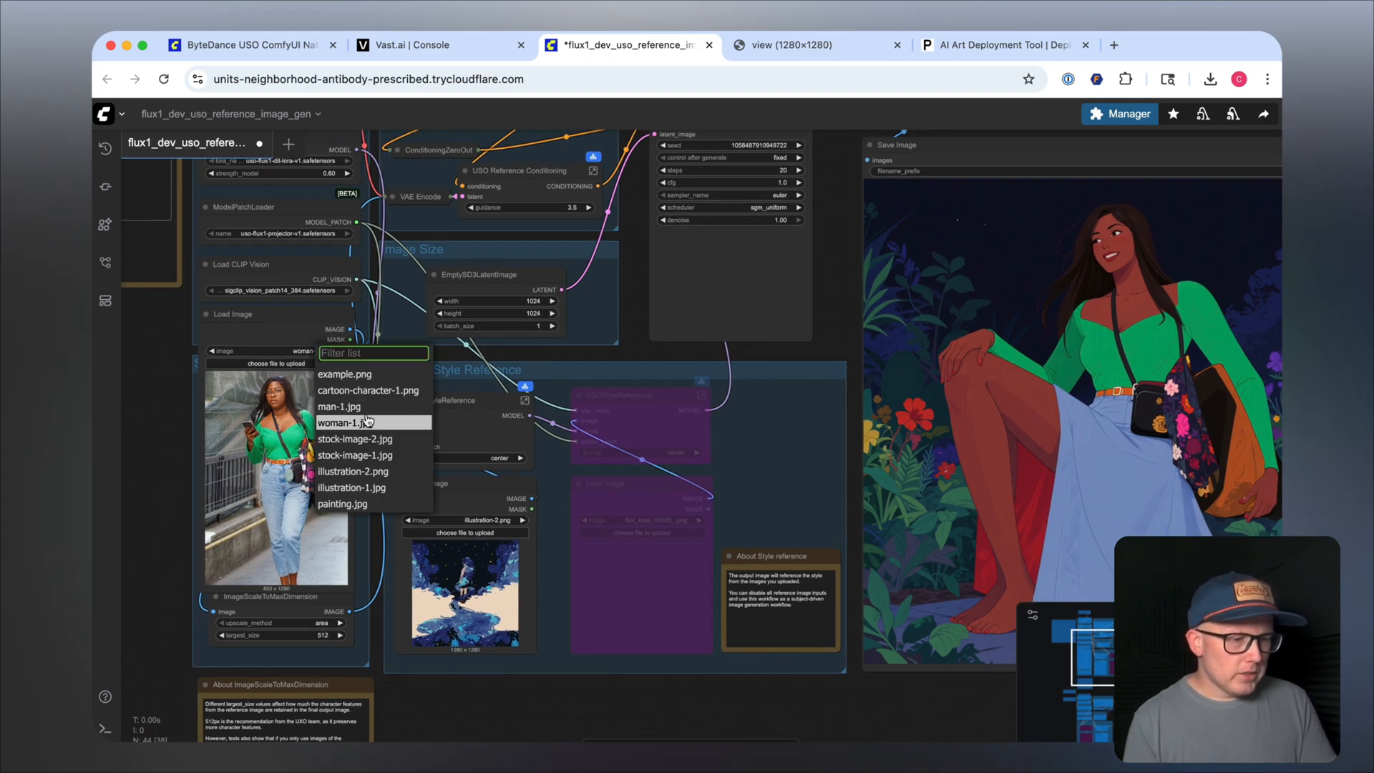
pyautogui.click(339, 406)
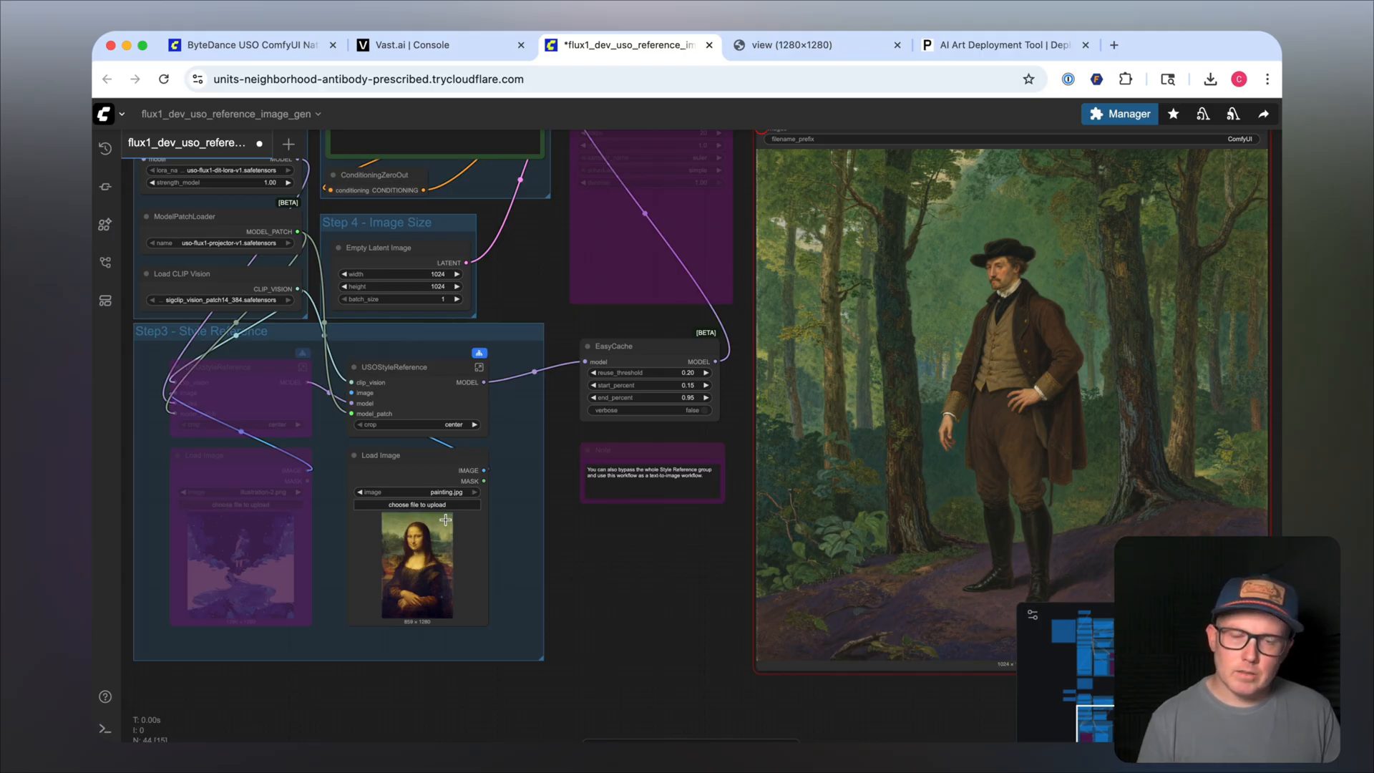
pyautogui.moveTo(614, 565)
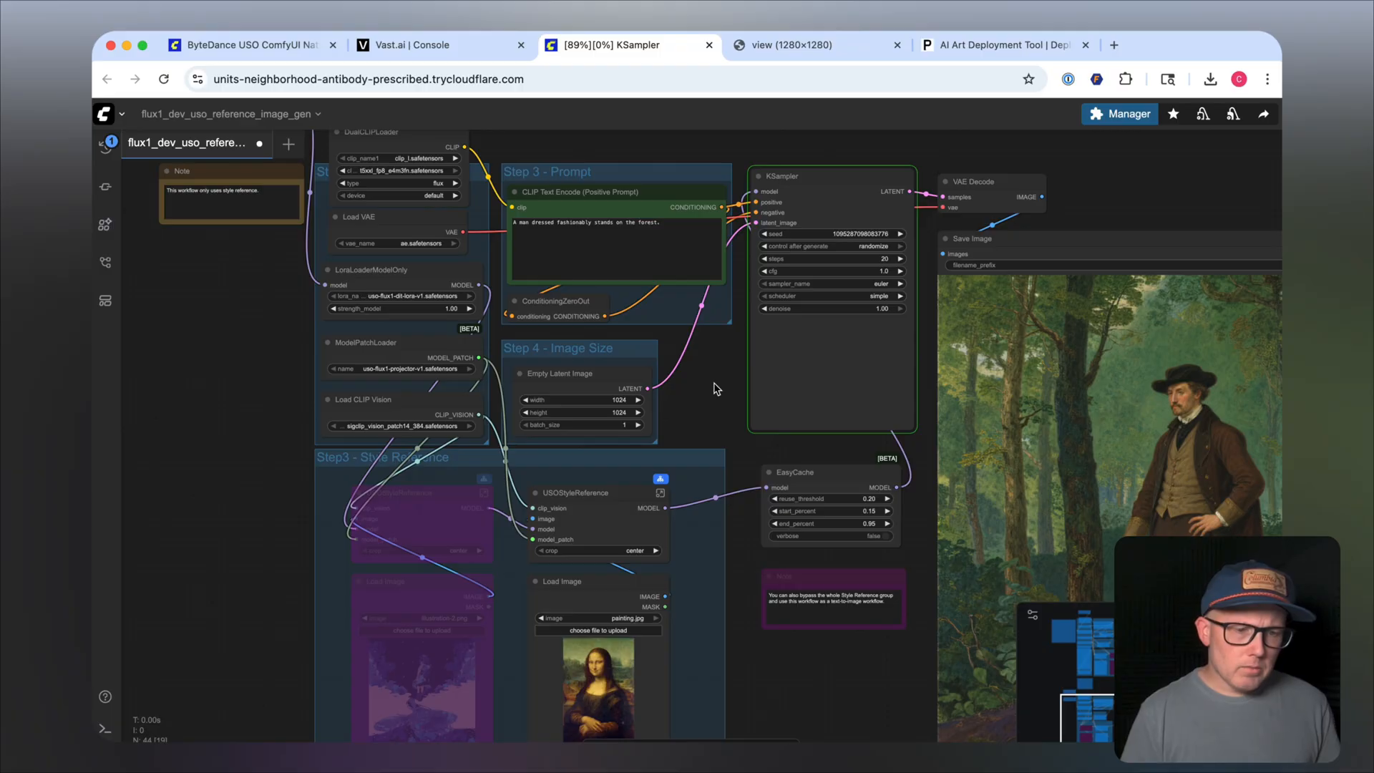
pyautogui.moveTo(720, 333)
pyautogui.write('A dog in the streets of t')
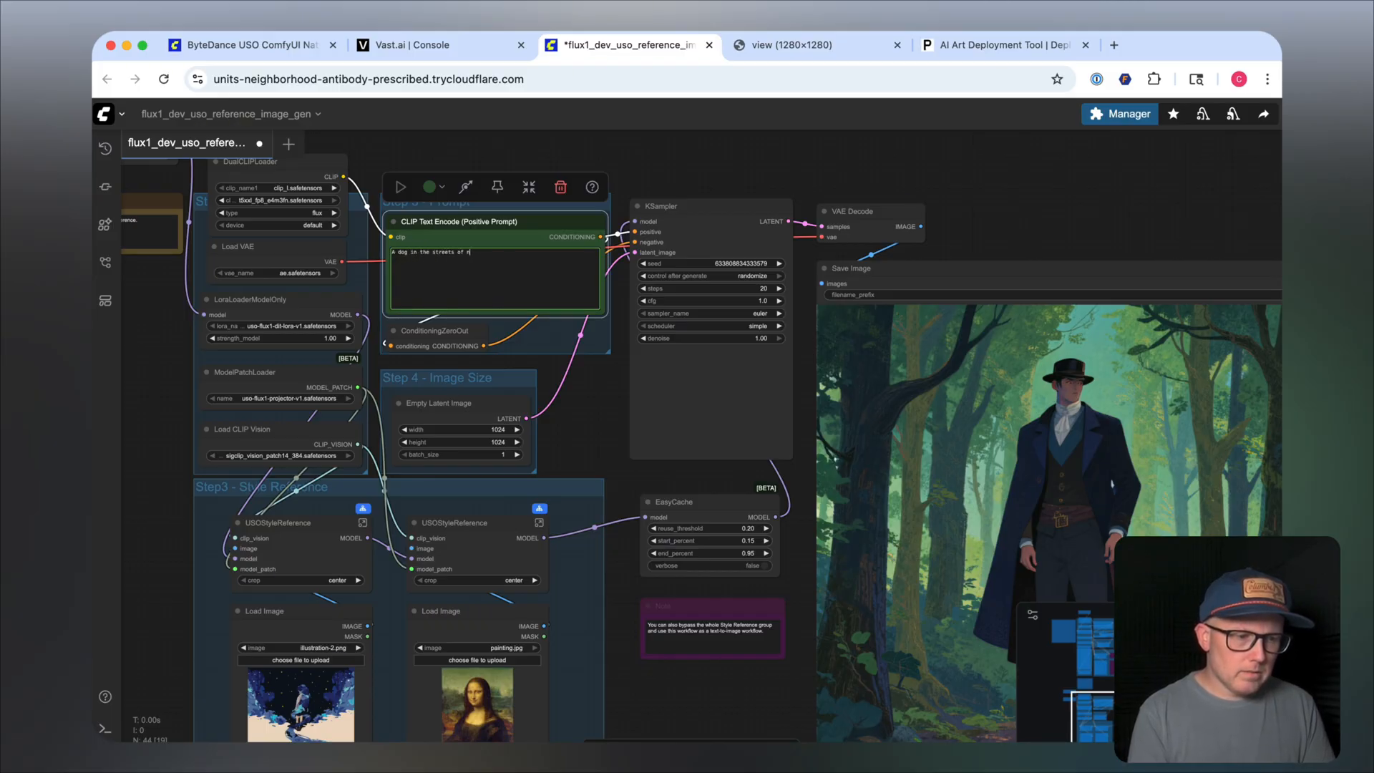
# Finish the prompt 'A dog in the streets of new york city.' and open the second image list.
pyautogui.write('ew york city.')
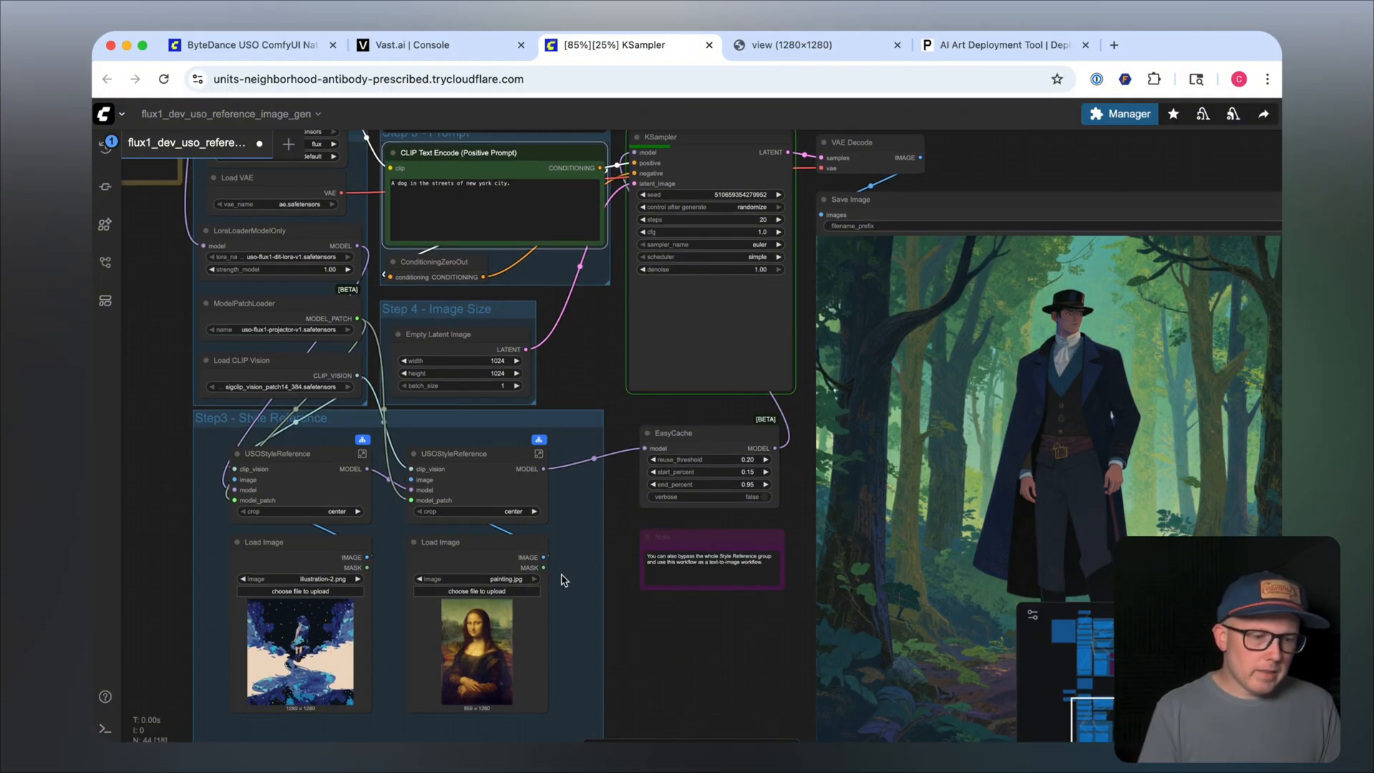
pyautogui.click(476, 578)
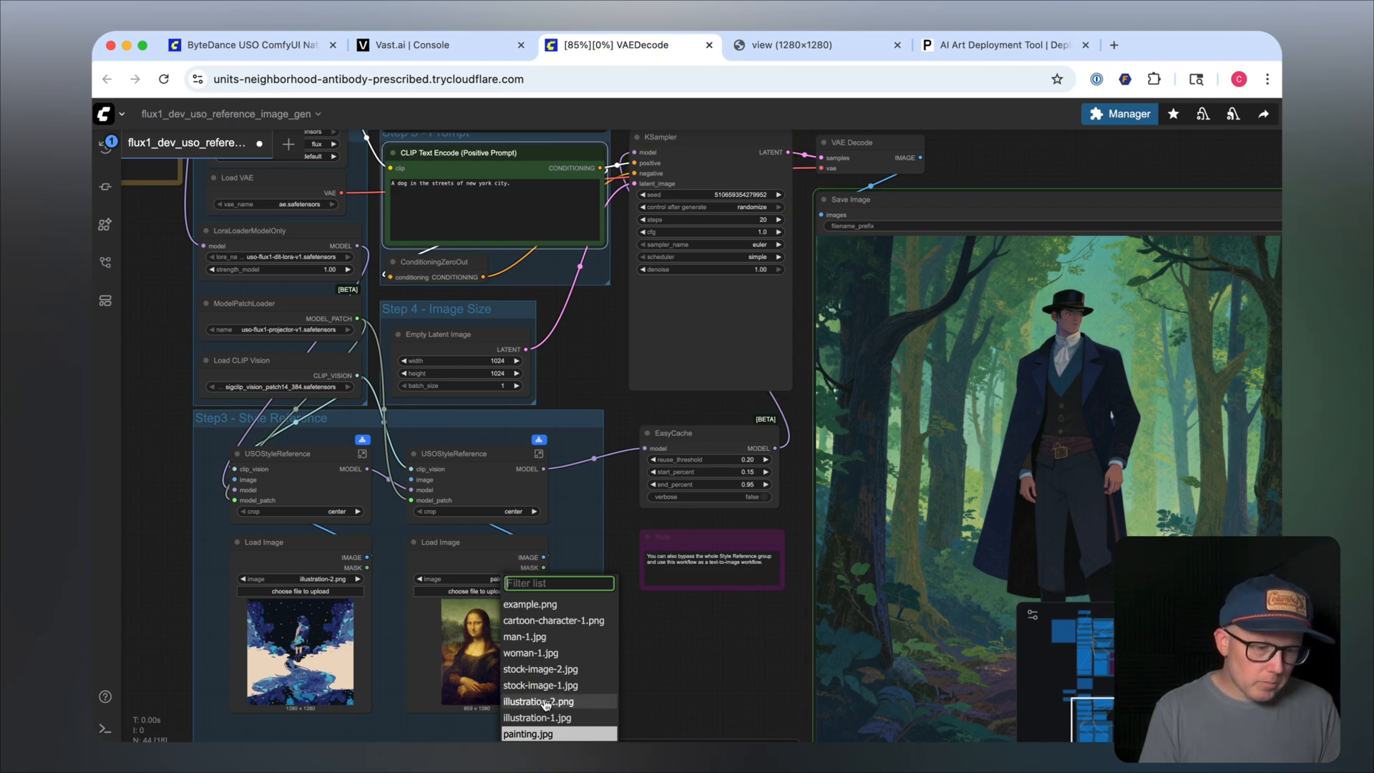
# Set illustration-1.jpg as the second style image and view the dog-on-street output.
pyautogui.click(531, 734)
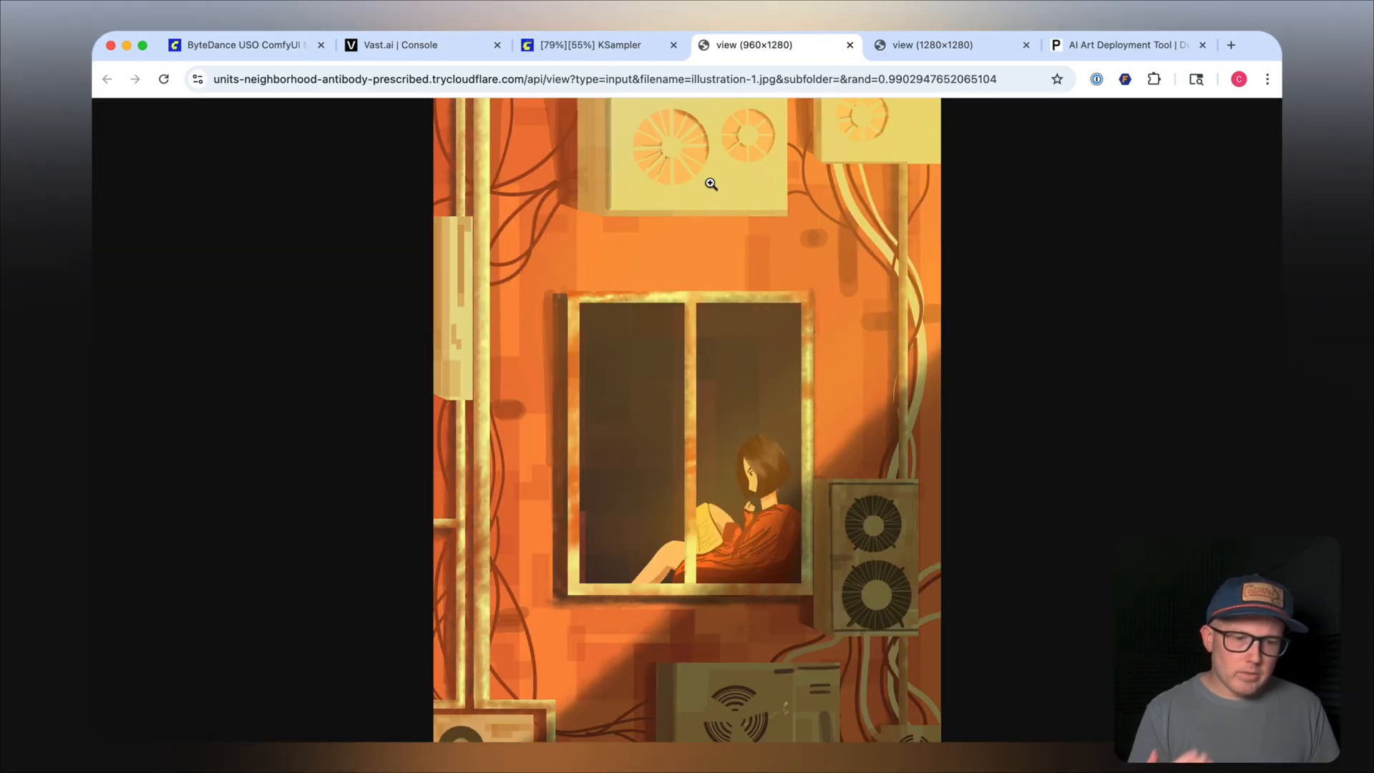
pyautogui.click(589, 44)
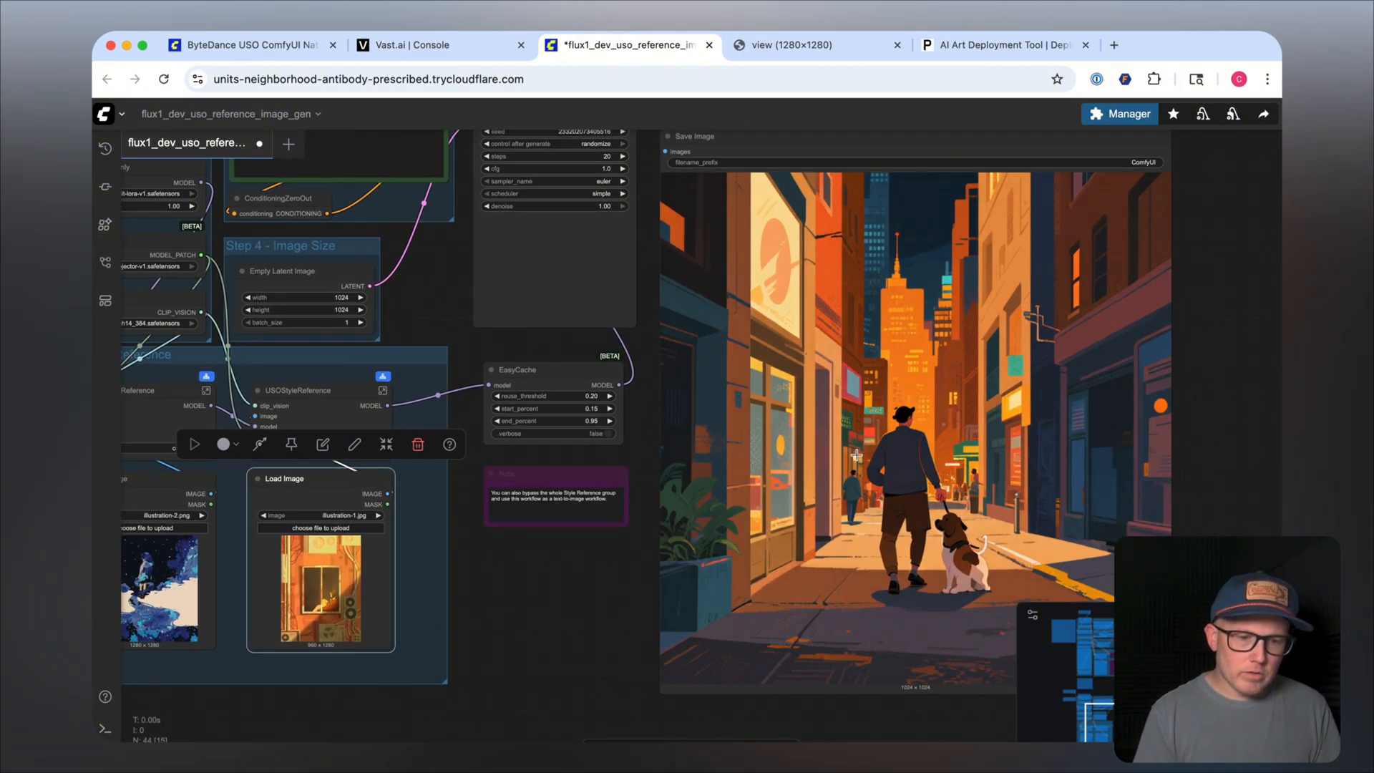
pyautogui.moveTo(618, 601)
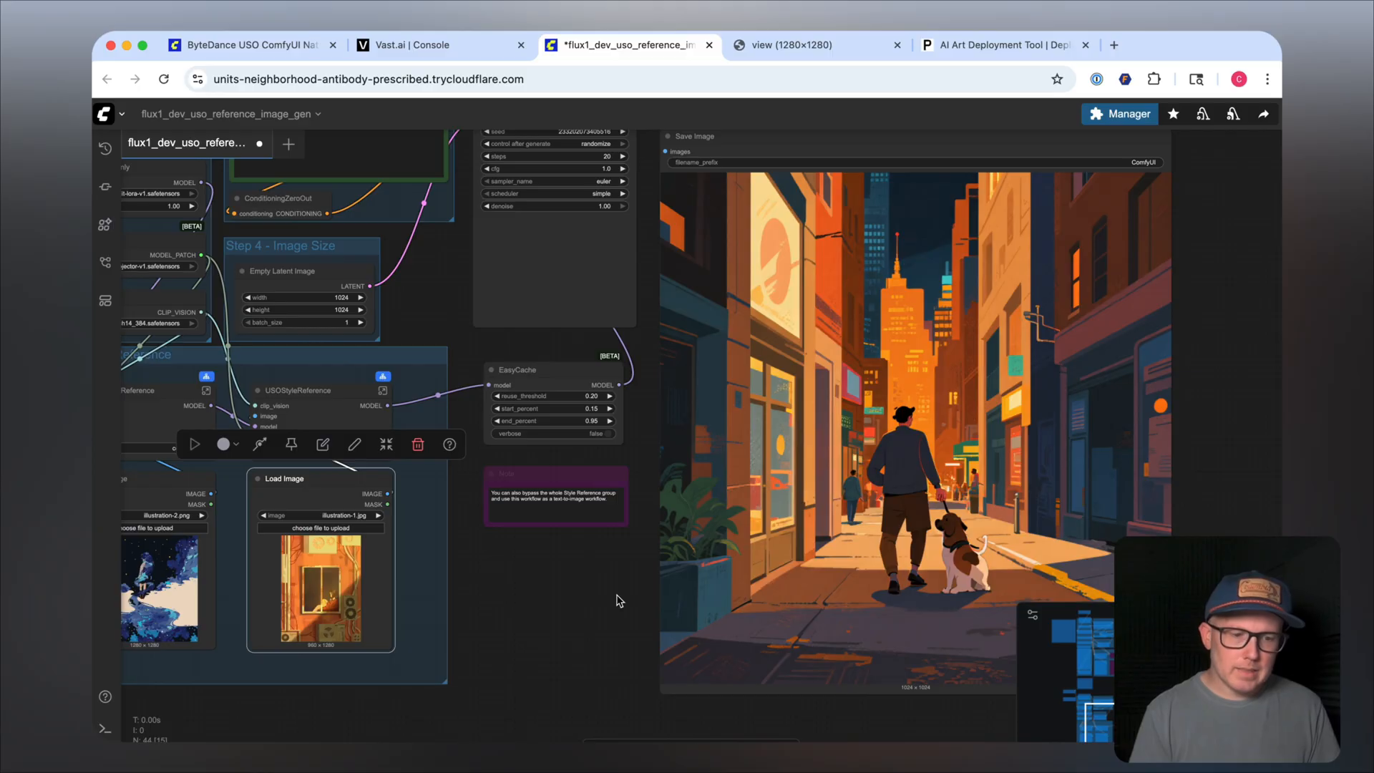